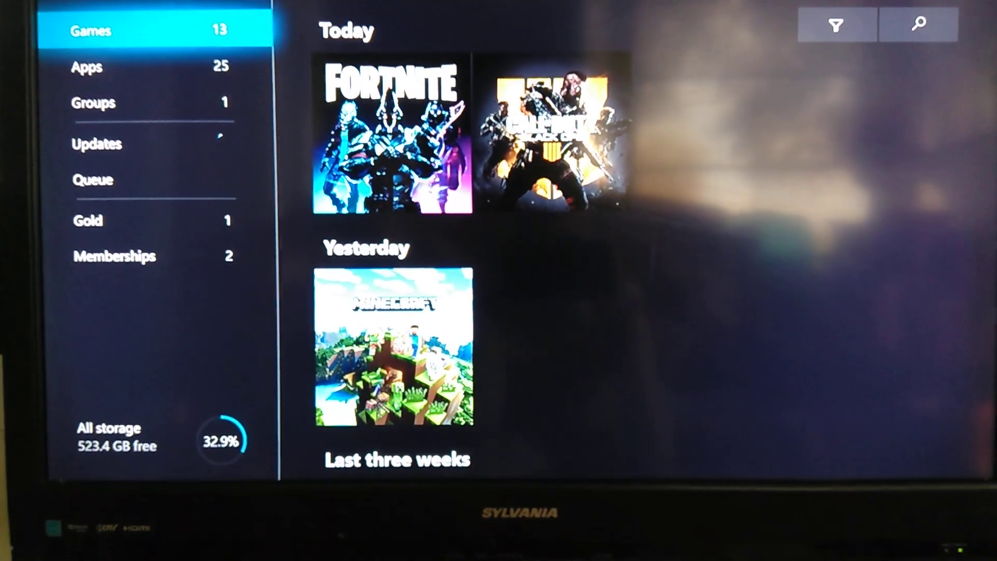
- Show the installed apps collection, 25 apps sorted A–Z, in My games & apps
{"action": "left_click", "coordinate": [88, 67]}
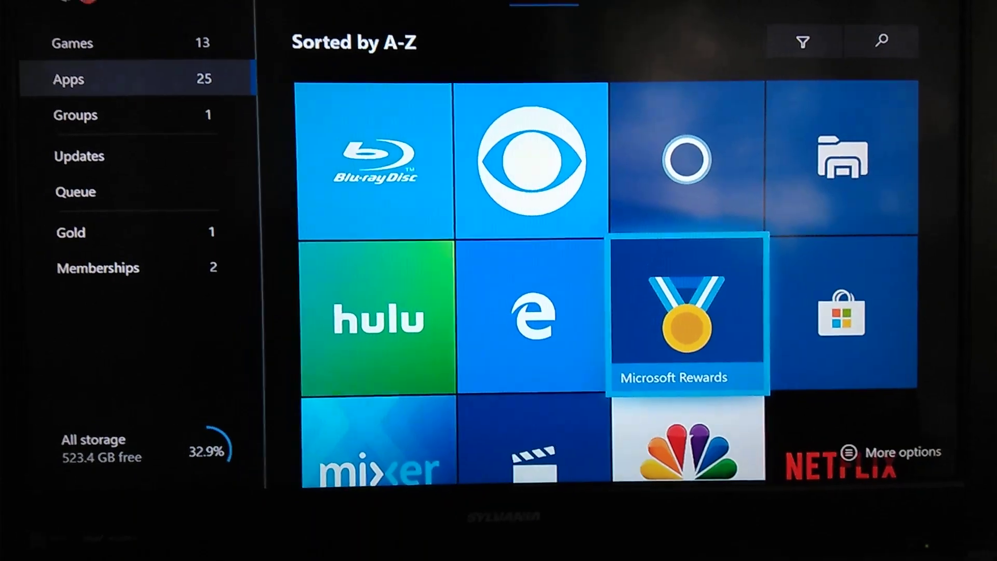
- Launch Microsoft Rewards to its Earn page with the Rewards Weekly Set and Madden NFL 20 quests
{"action": "left_click", "coordinate": [686, 313]}
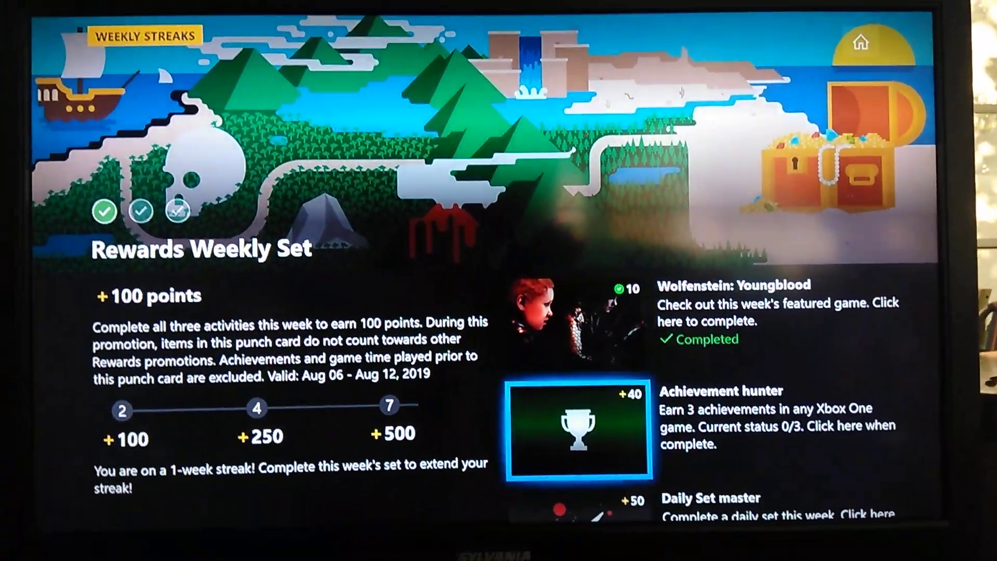
{"action": "scroll", "scroll_direction": "down", "scroll_amount": 3}
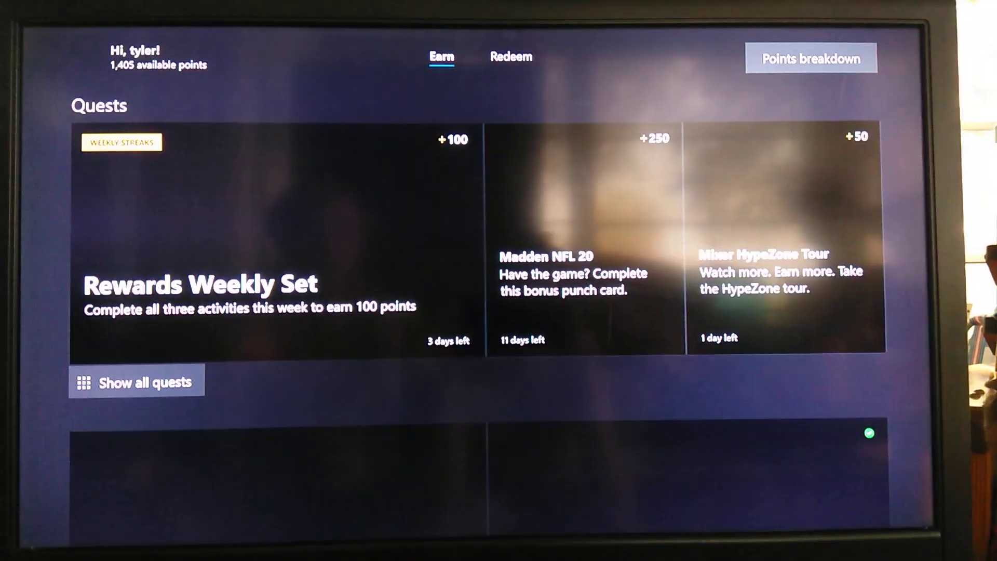
- Visit Redeem, then return to Earn and show all quests including Summer Spotlight and Dauntless
{"action": "left_click", "coordinate": [511, 56]}
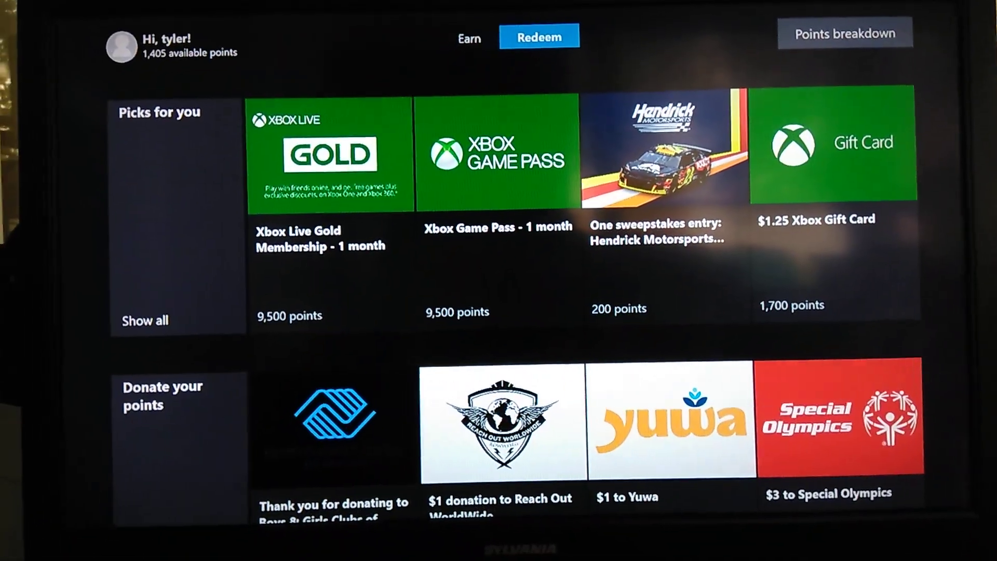
{"action": "left_click", "coordinate": [468, 39]}
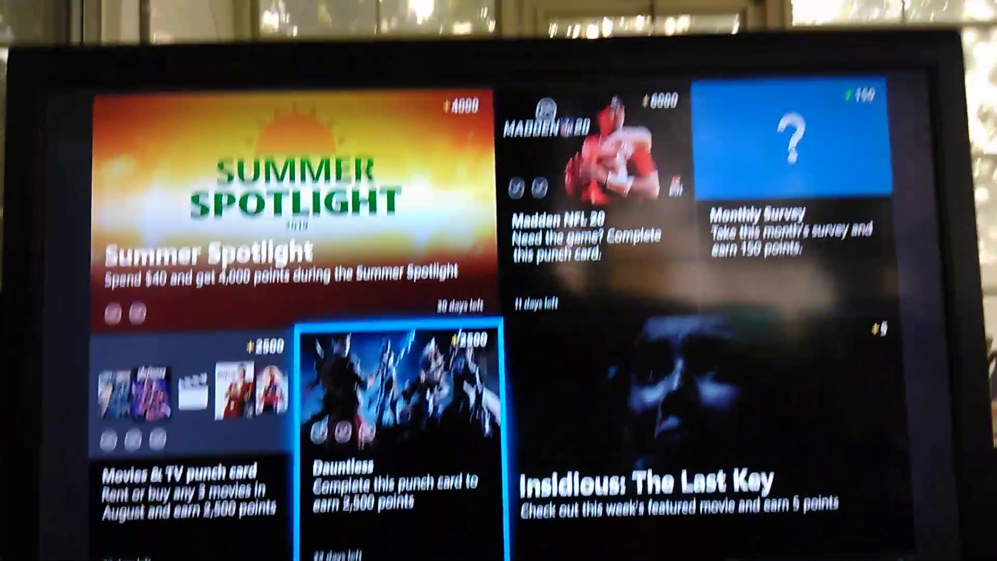
- Browse the quest grid, then go back to the Redeem page with Xbox Live Gold and donations
{"action": "key", "text": "Left"}
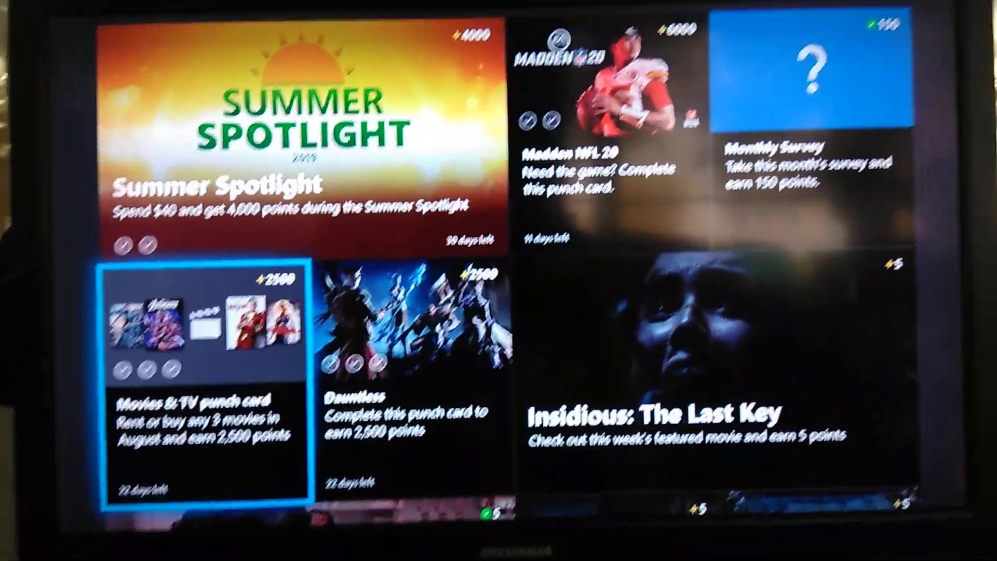
{"action": "scroll", "scroll_direction": "down", "scroll_amount": 3}
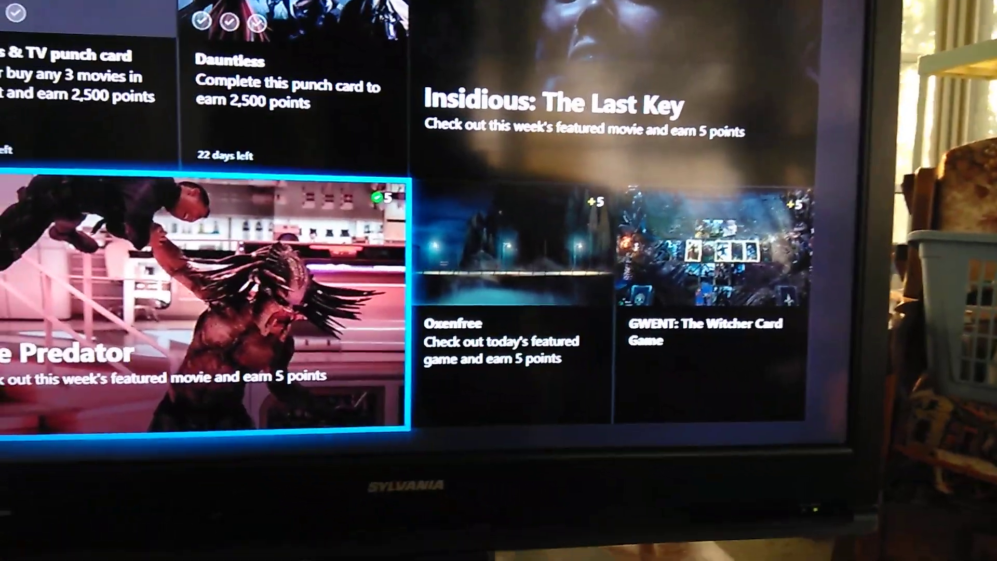
{"action": "scroll", "scroll_direction": "up", "scroll_amount": 3}
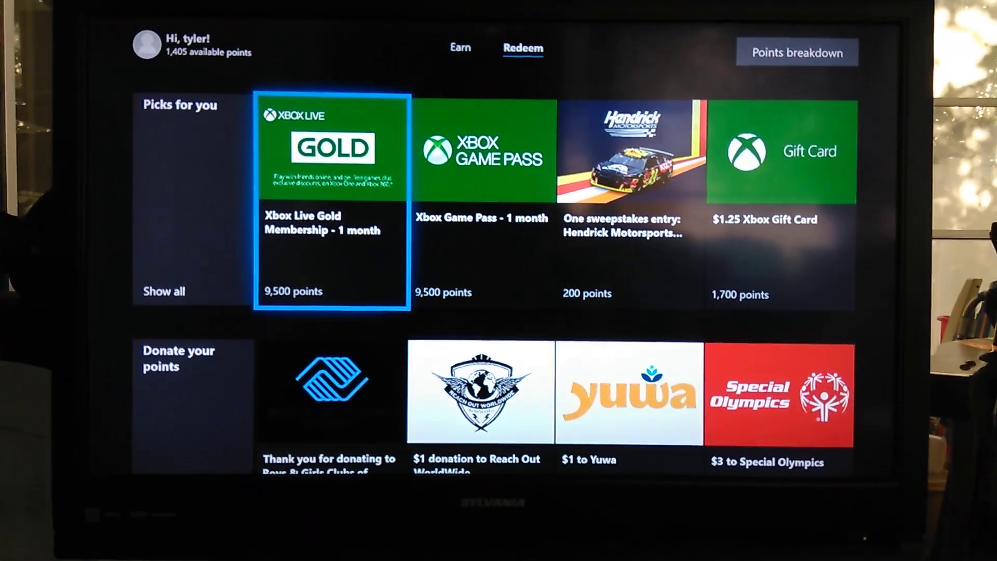
- Show all Picks for you, opening the Shop with Game Pass Ultimate and Skype credit
{"action": "scroll", "scroll_direction": "down", "scroll_amount": 3}
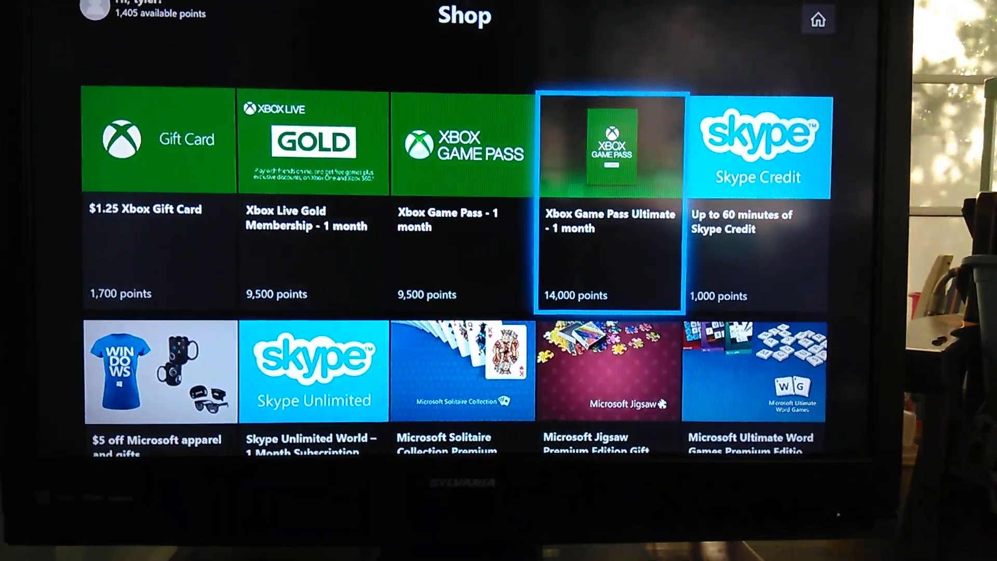
- Scroll the Shop to the retail eGift cards: Starbucks, Hulu, Chipotle, Sephora, Walmart
{"action": "scroll", "scroll_direction": "down", "scroll_amount": 3}
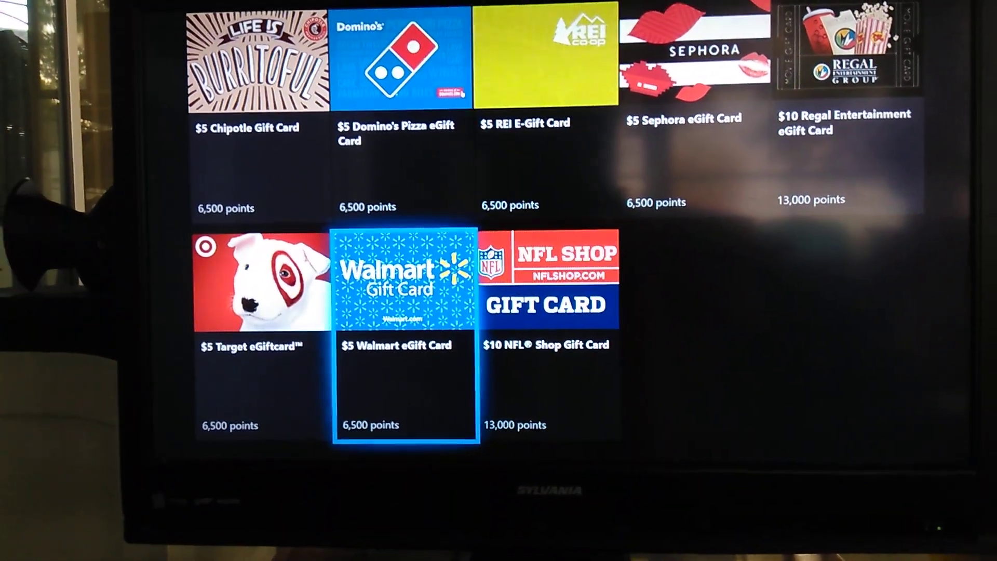
{"action": "scroll", "scroll_direction": "up", "scroll_amount": 3}
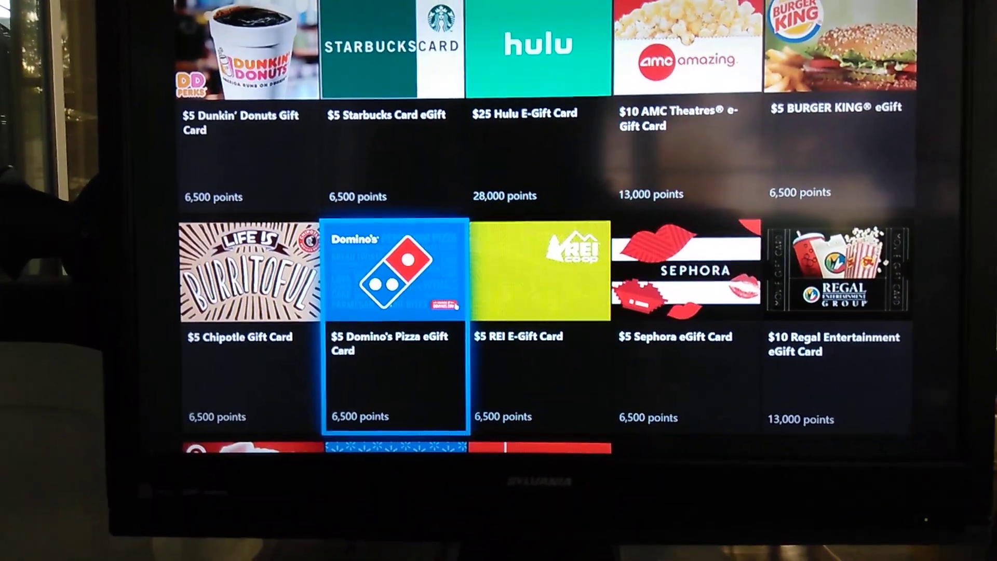
{"action": "scroll", "scroll_direction": "right", "scroll_amount": 3}
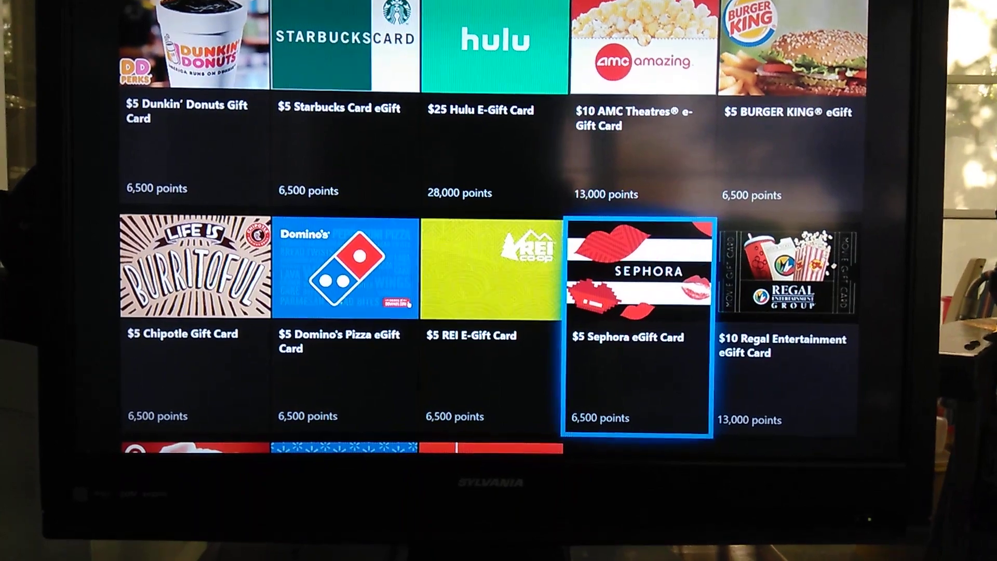